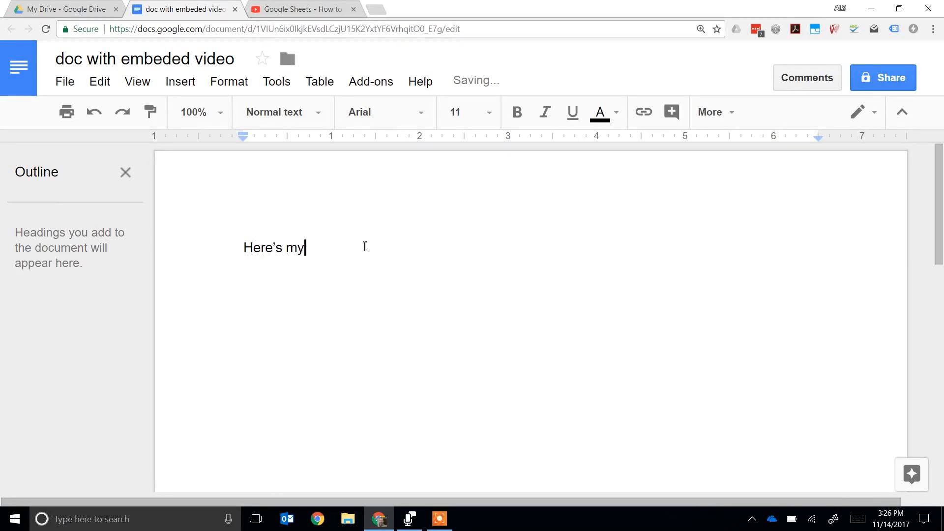
# Finish the line "Here's my video", add a new line below, then switch to the YouTube page.
pyautogui.write('video')
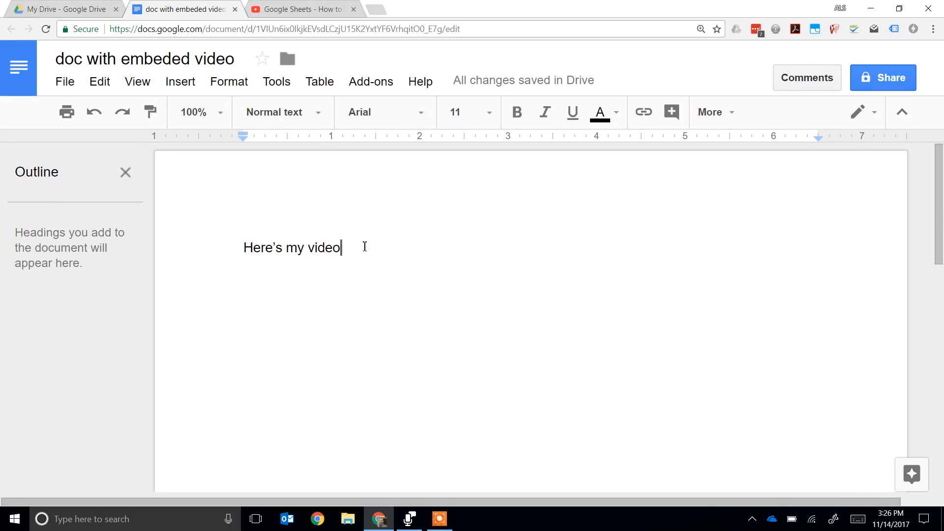
pyautogui.moveTo(179, 82)
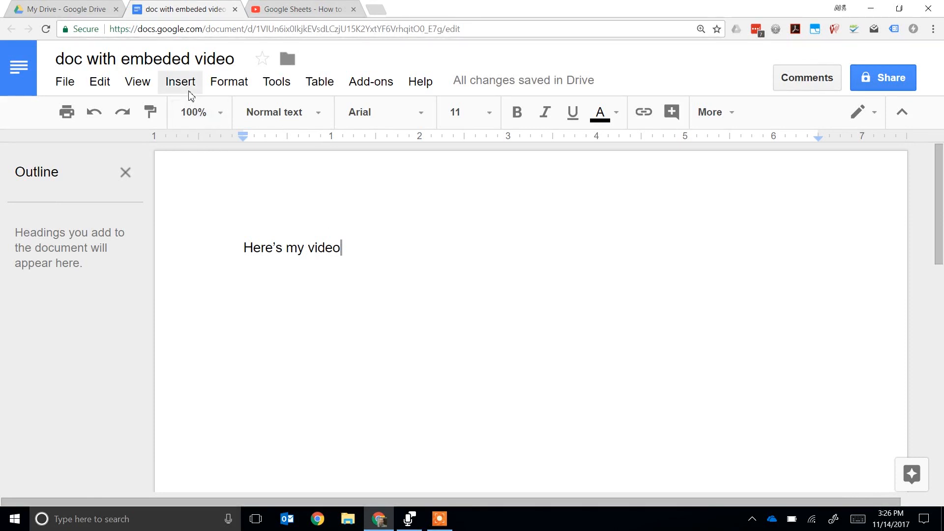
pyautogui.click(180, 82)
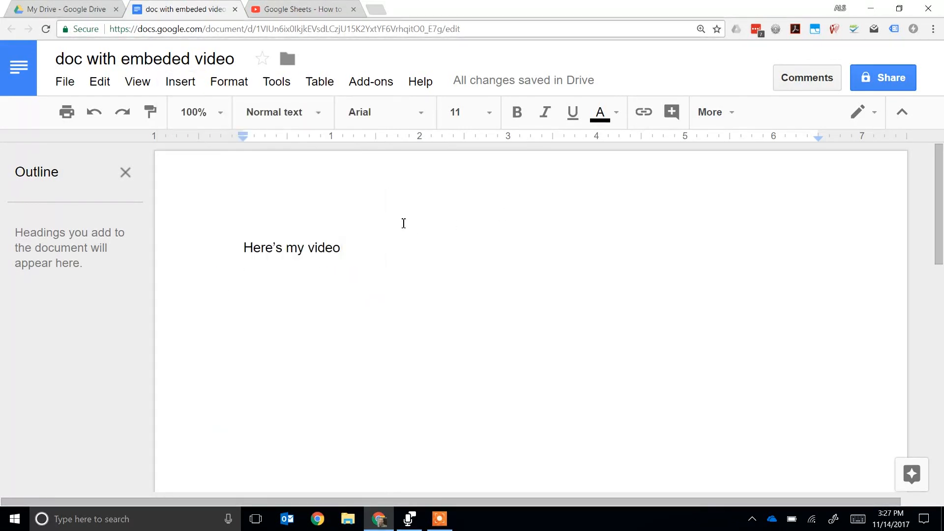
pyautogui.press('enter')
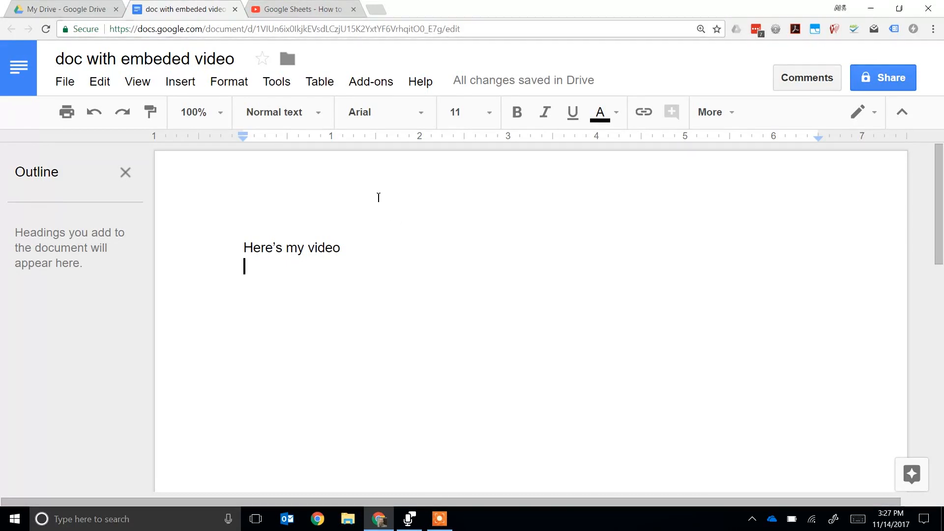
pyautogui.click(303, 9)
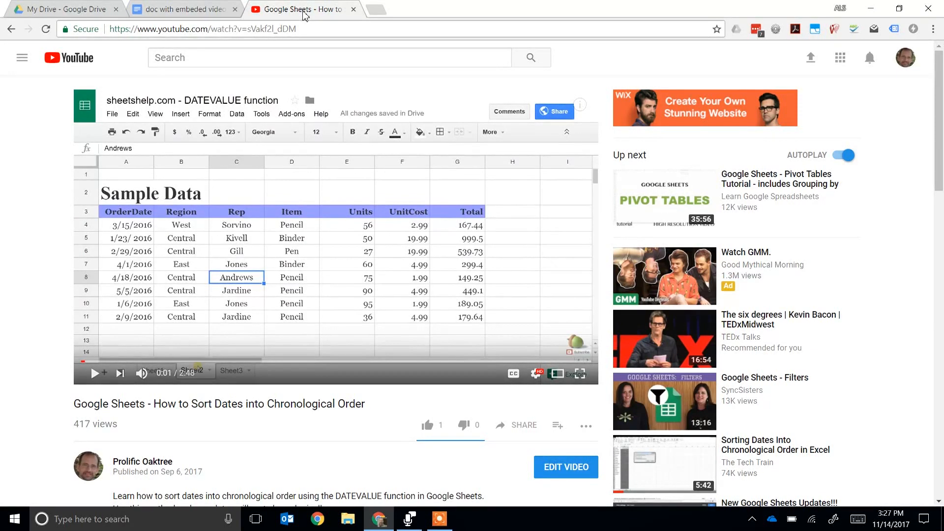
# Launch Snipping Tool and capture the area around the YouTube video player.
pyautogui.write('sn')
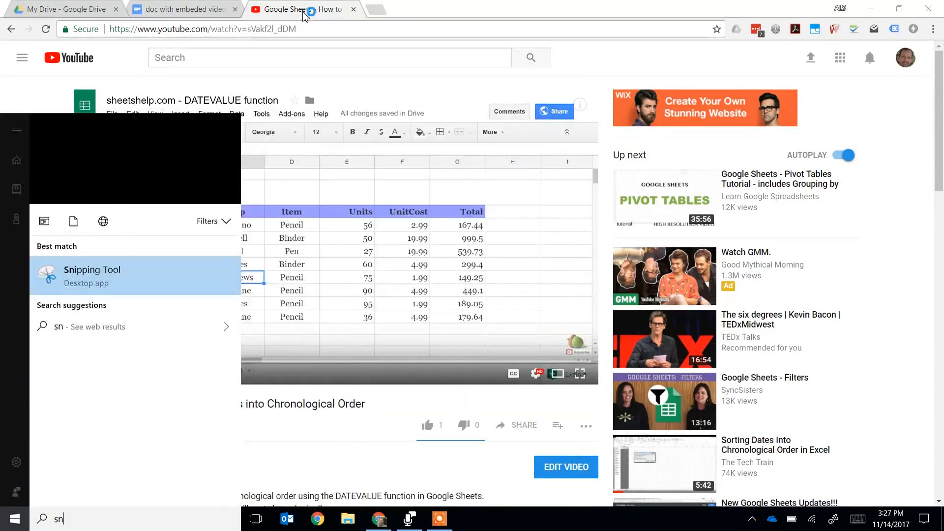
pyautogui.click(93, 270)
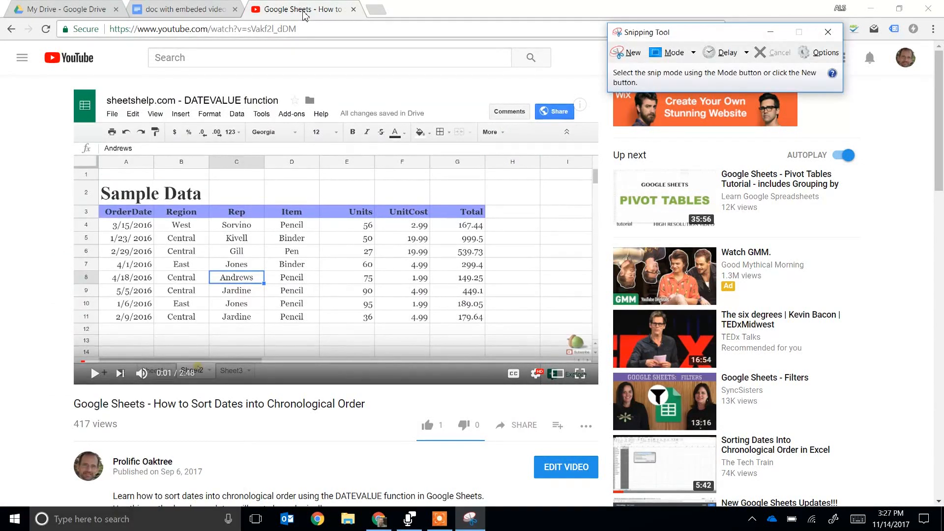
pyautogui.moveTo(545, 11)
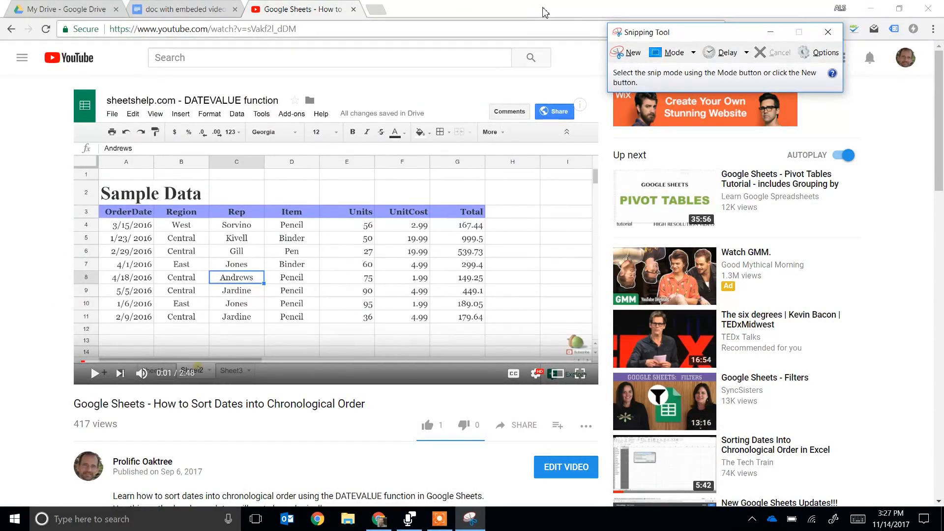
pyautogui.moveTo(625, 53)
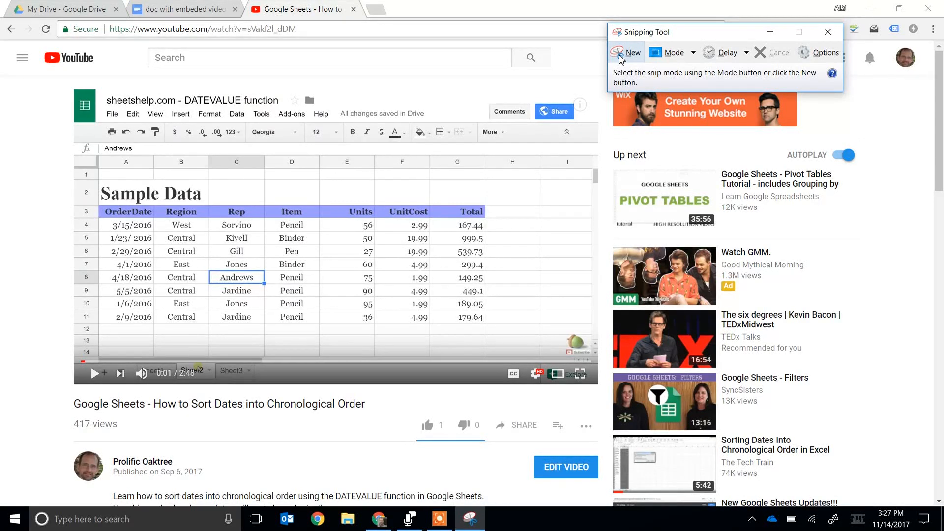
pyautogui.click(631, 52)
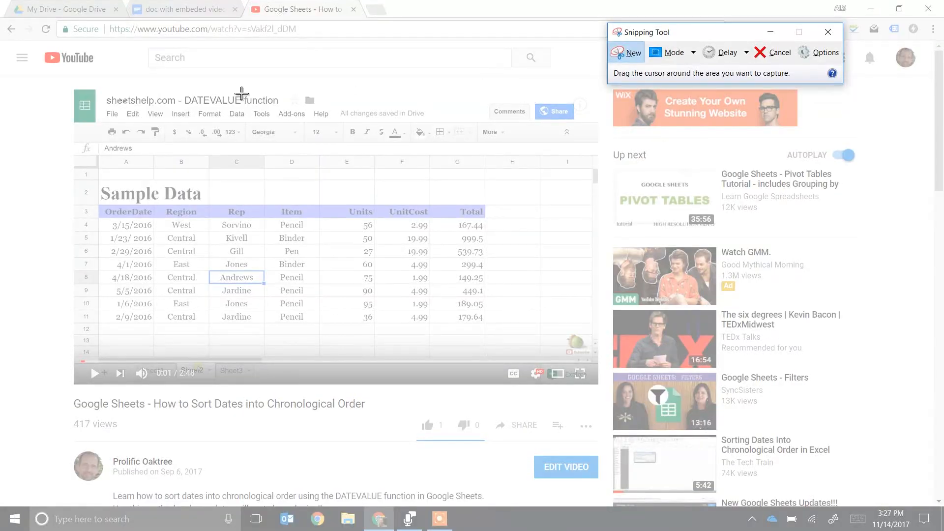
pyautogui.moveTo(72, 90)
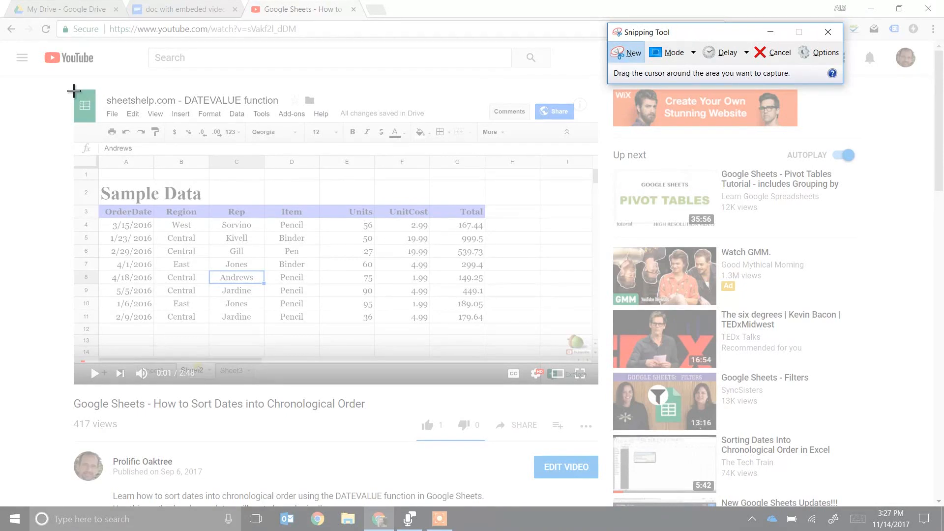
pyautogui.moveTo(71, 89); pyautogui.dragTo(318, 201)
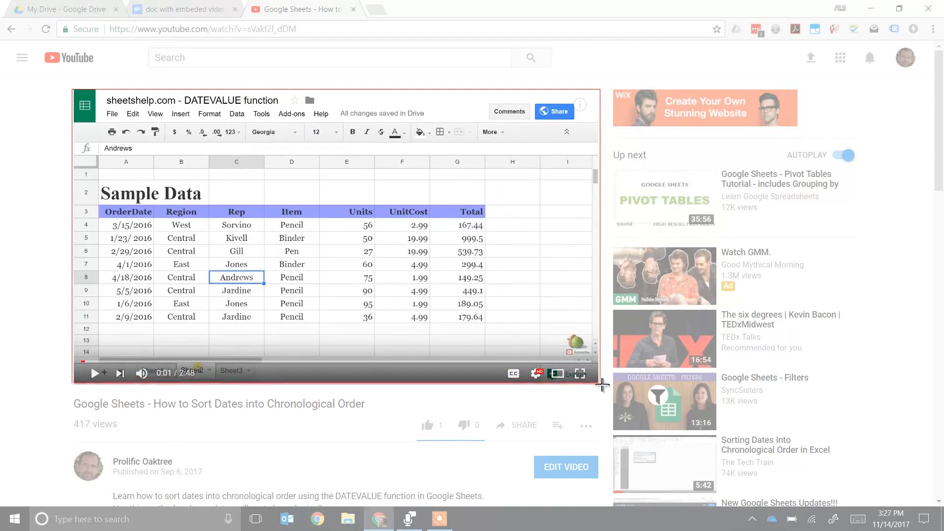
# Save the capture to the Desktop as Capture.PNG, replacing the existing file.
pyautogui.click(439, 518)
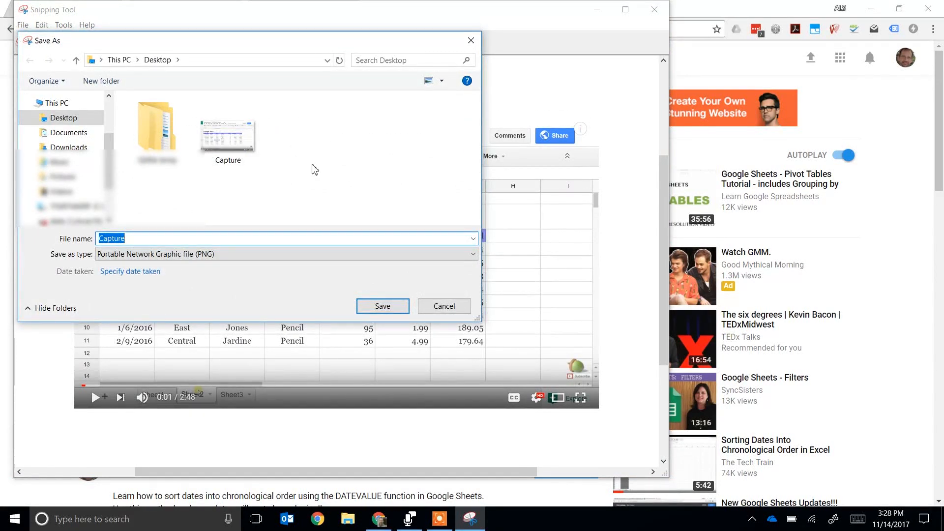
pyautogui.click(227, 127)
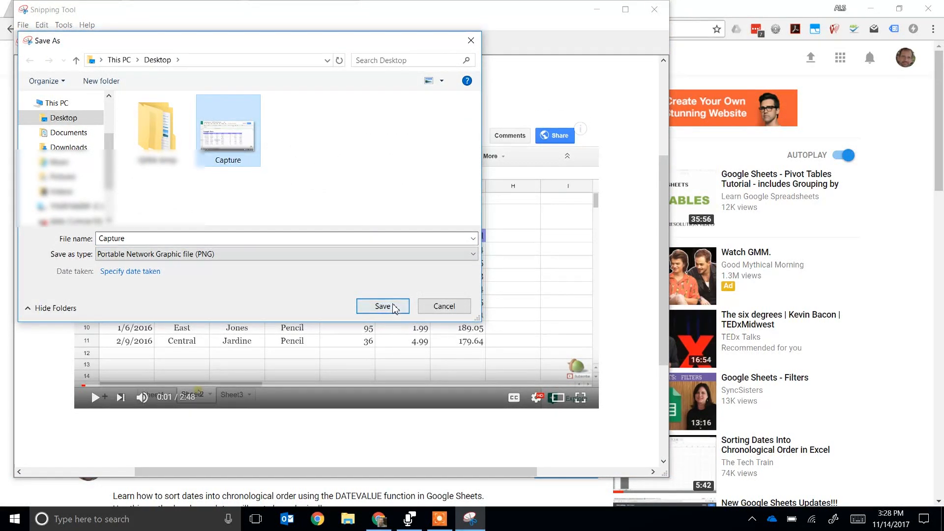
pyautogui.click(382, 306)
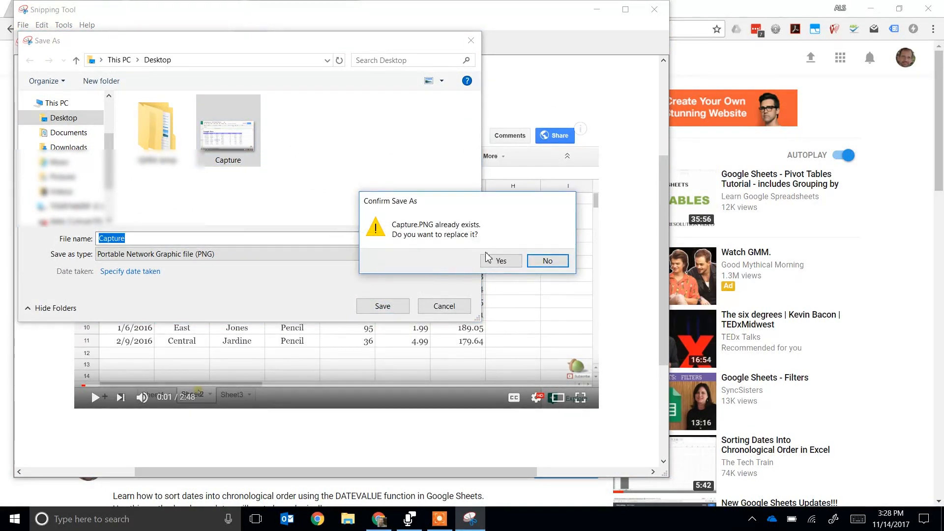
pyautogui.click(500, 259)
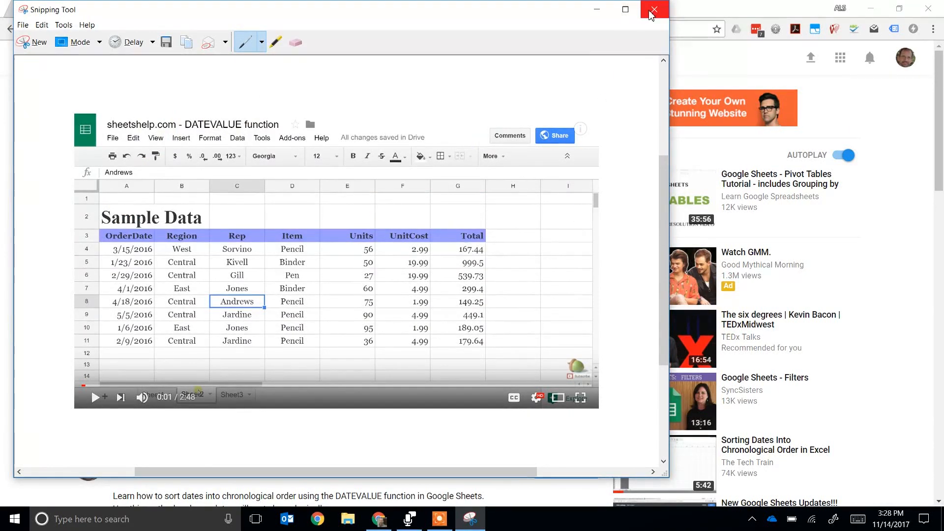
# Close Snipping Tool, return to the document and insert a new drawing.
pyautogui.click(655, 10)
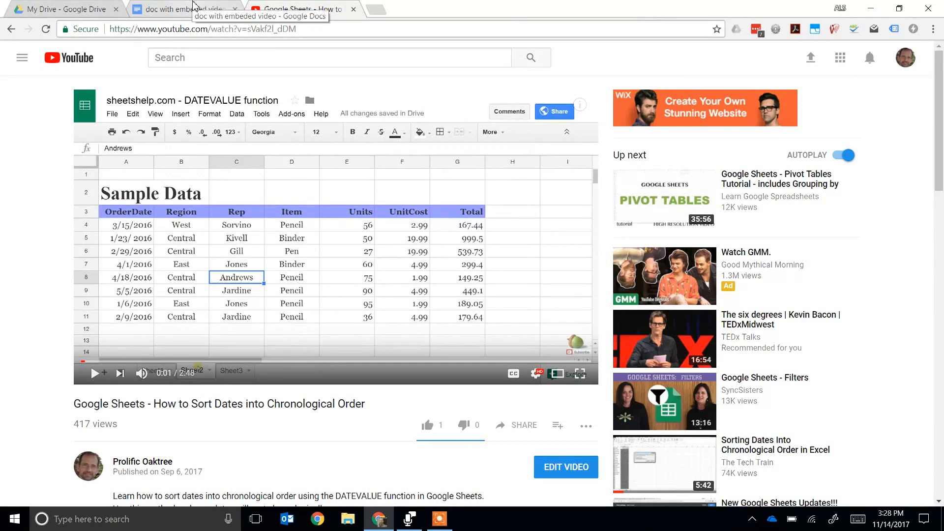
pyautogui.click(184, 9)
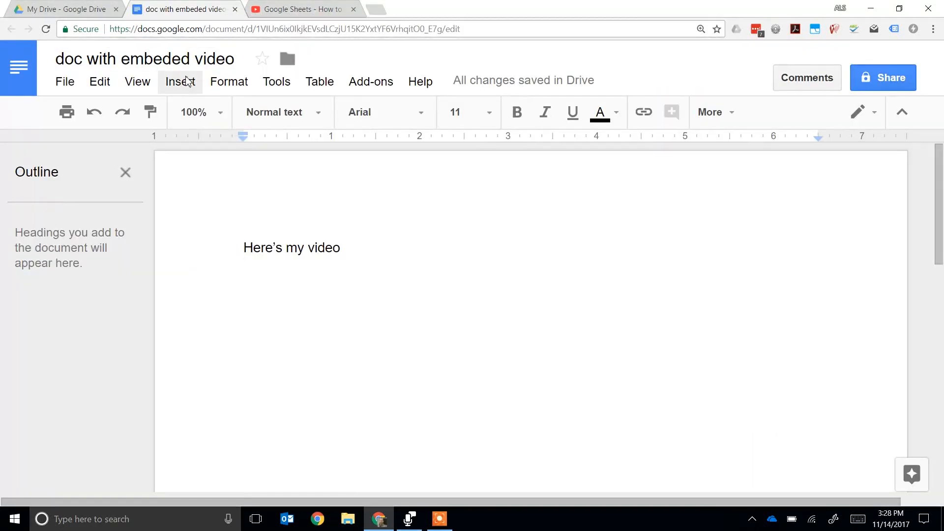
pyautogui.click(179, 82)
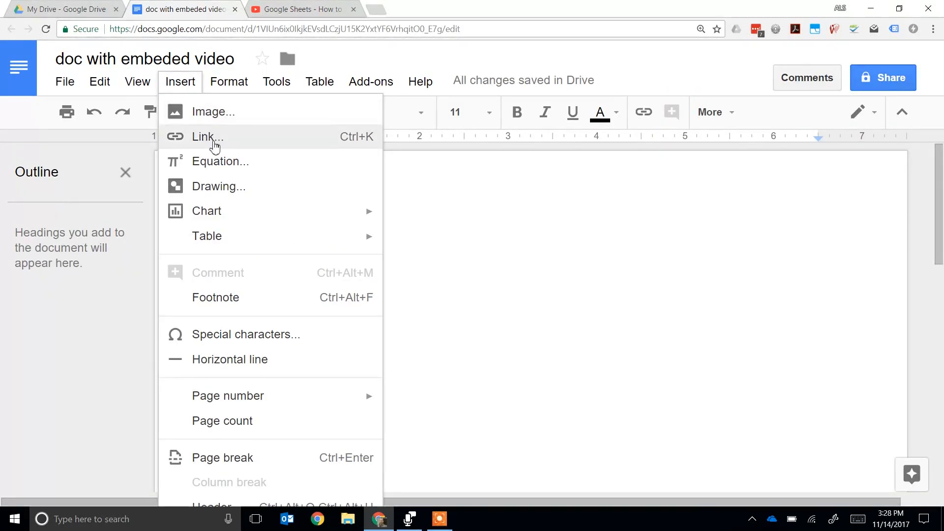
pyautogui.moveTo(228, 192)
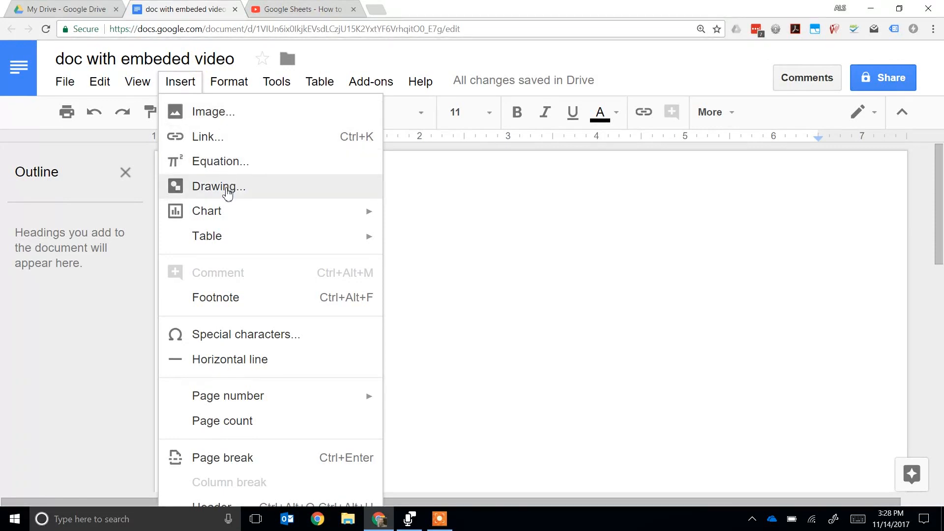
pyautogui.click(218, 186)
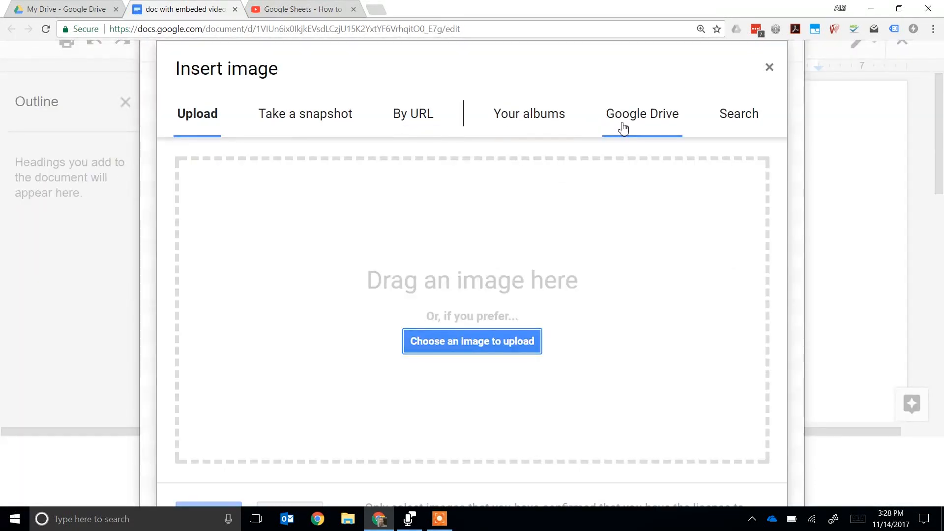
pyautogui.moveTo(502, 294)
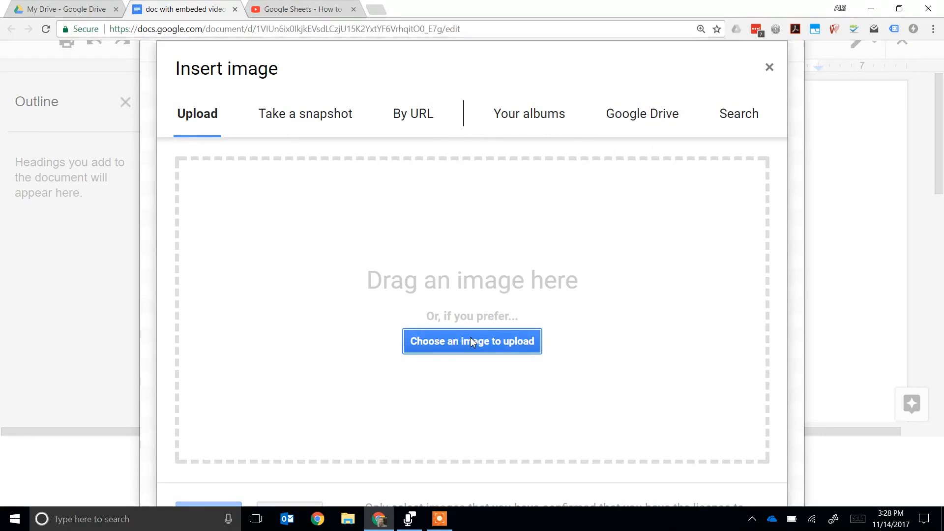
# Upload the Capture screenshot from the Desktop onto the drawing canvas.
pyautogui.click(471, 342)
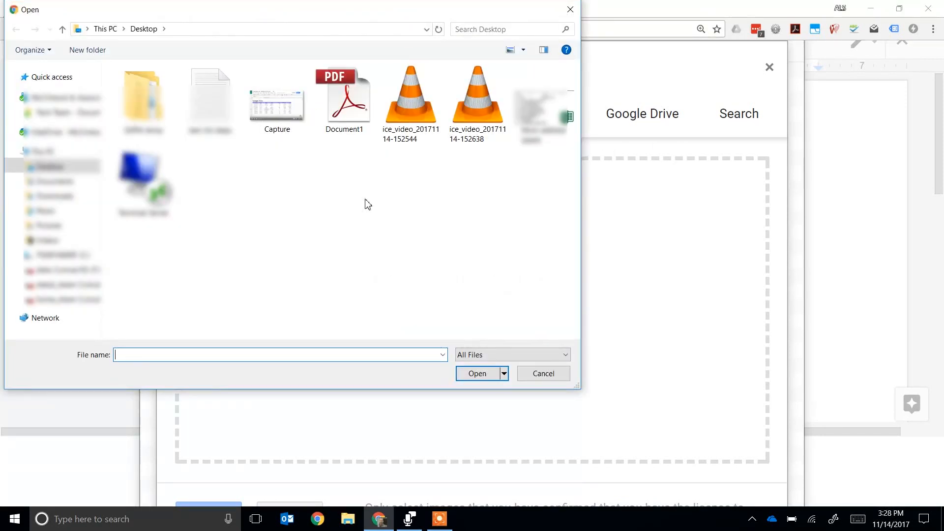
pyautogui.click(278, 99)
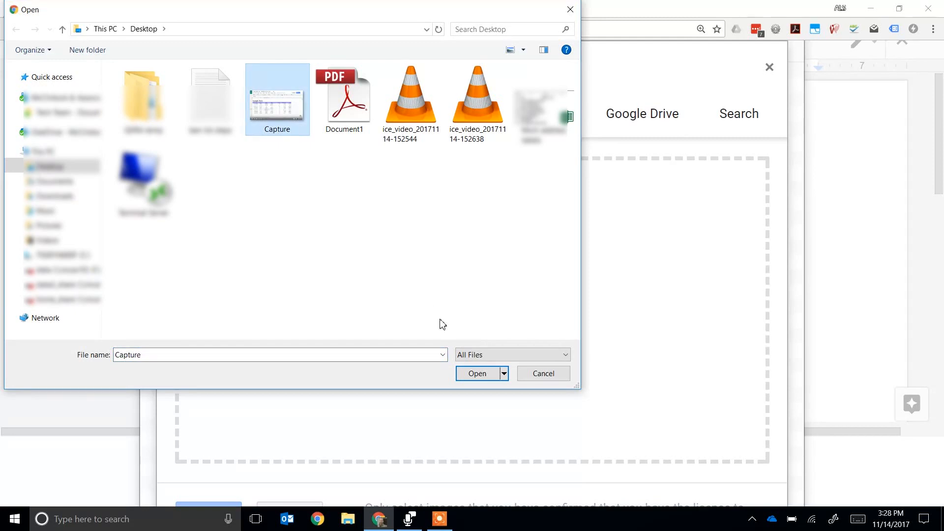
pyautogui.click(477, 374)
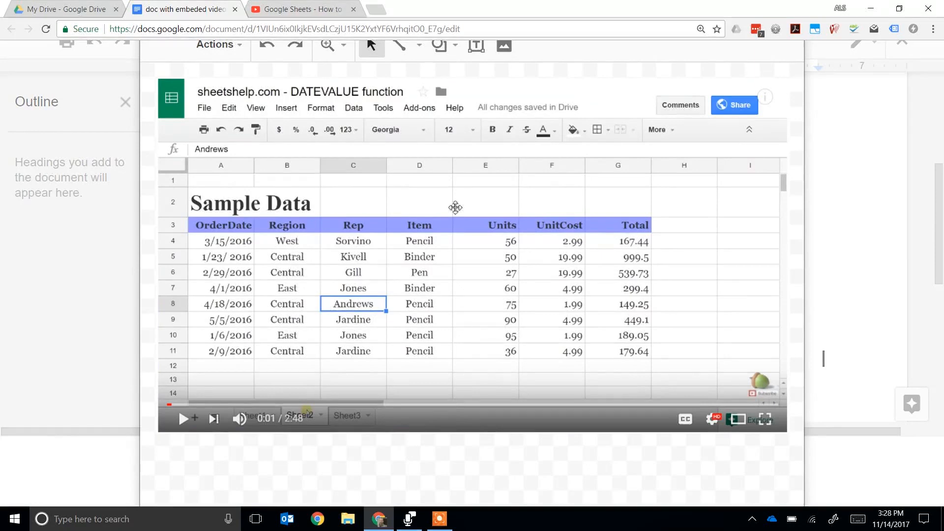
pyautogui.moveTo(476, 46)
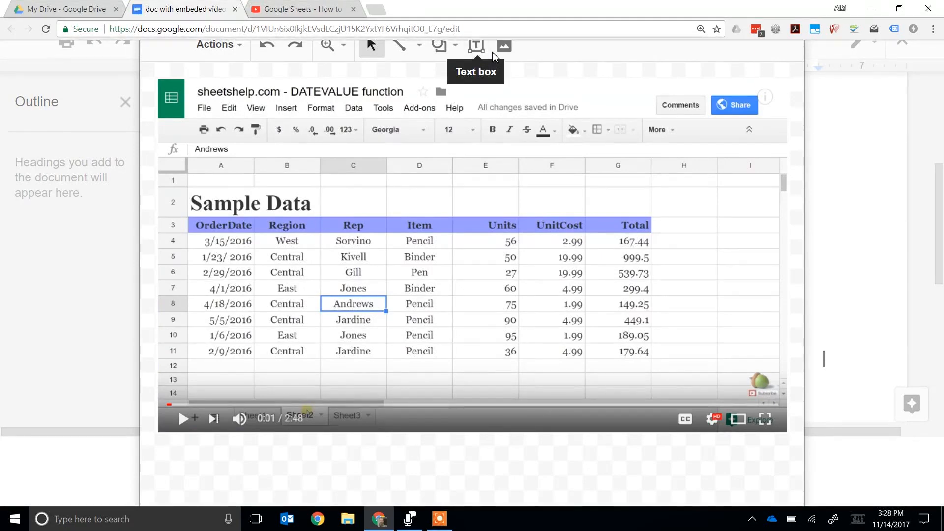
pyautogui.moveTo(503, 54)
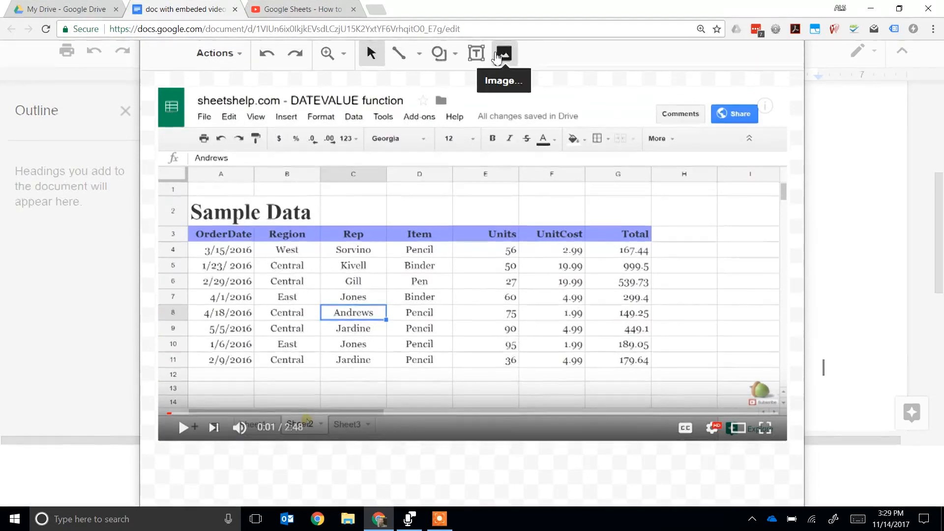
# Search images for 'youtube play button' and insert the red play icon into the drawing.
pyautogui.click(503, 53)
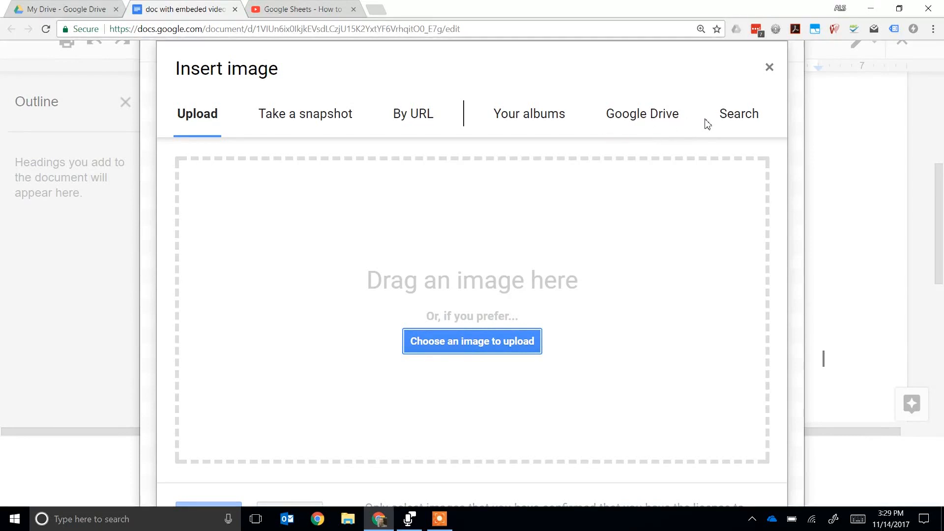
pyautogui.click(738, 114)
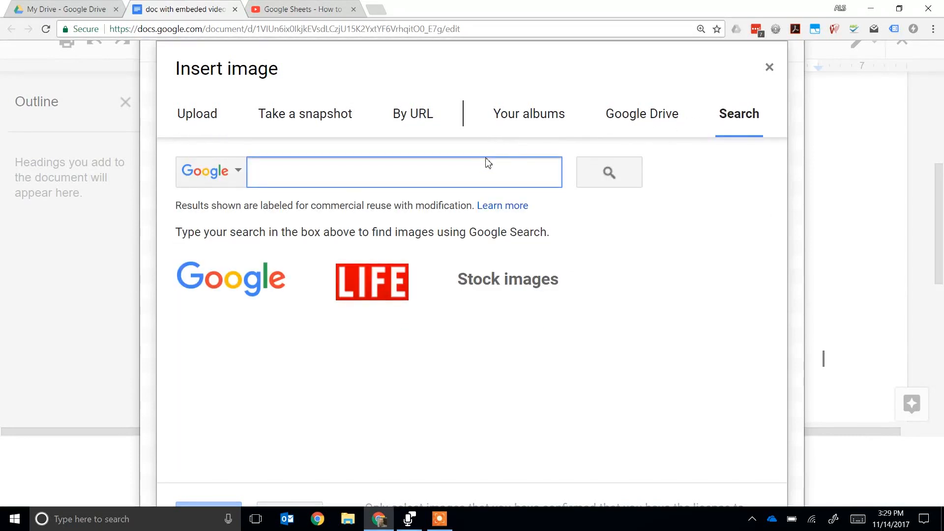
pyautogui.write('youtube play button')
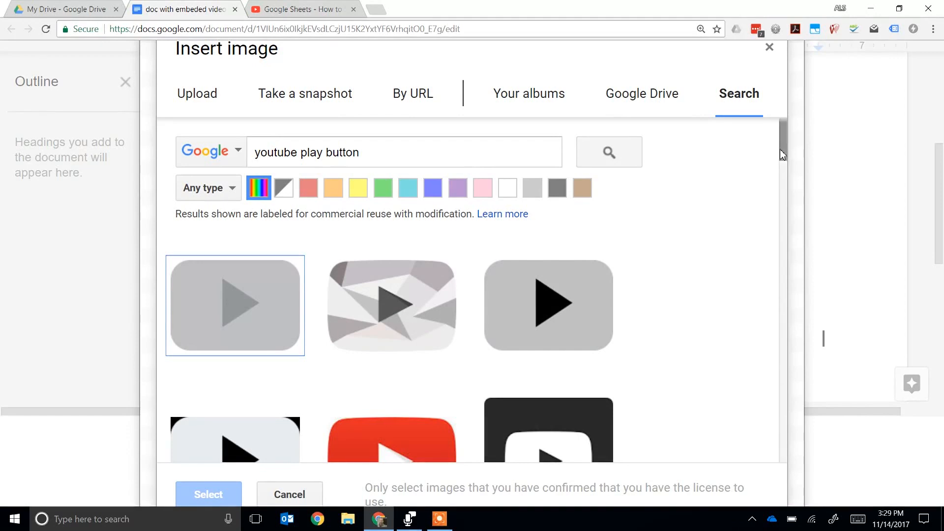
pyautogui.scroll(-3)
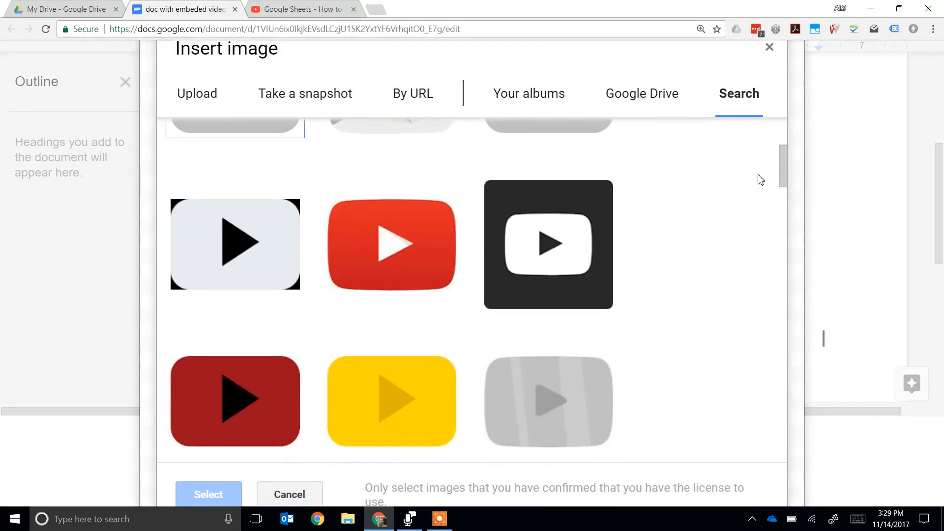
pyautogui.click(390, 244)
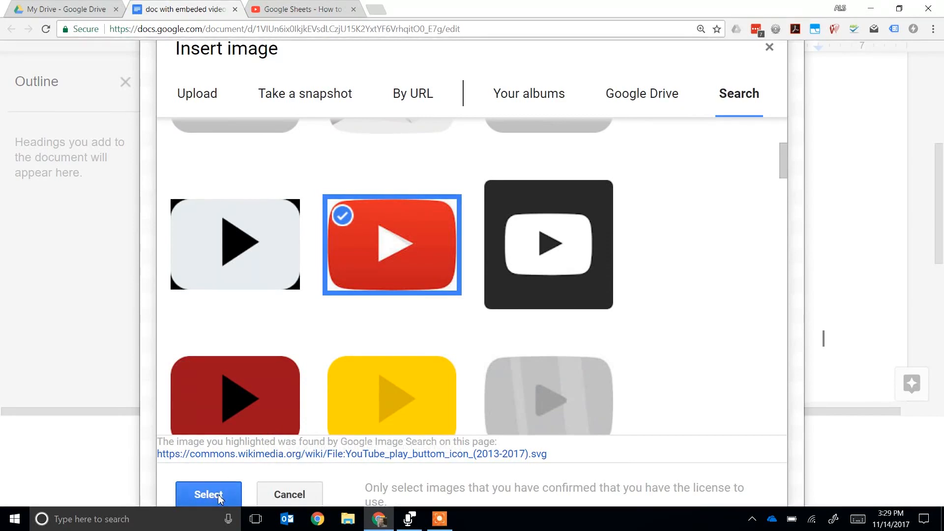
pyautogui.click(207, 494)
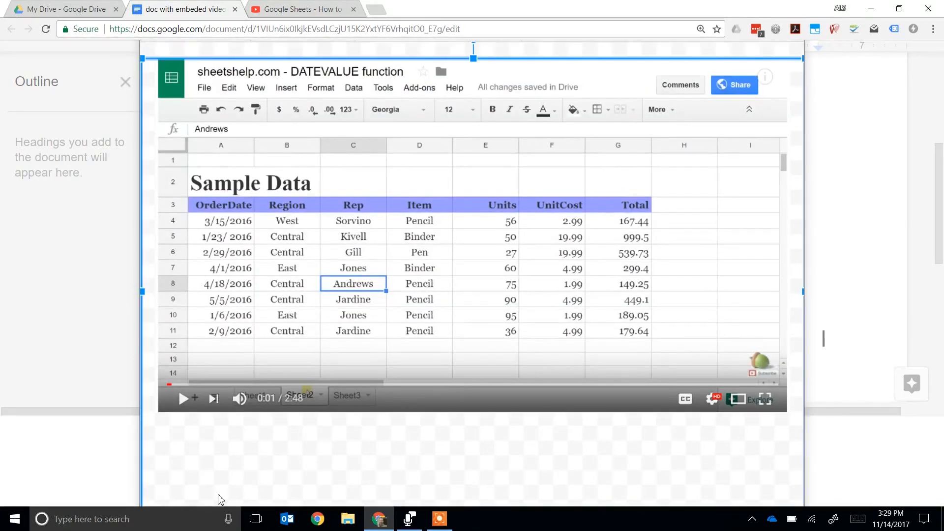
# Drag the red play button onto the center of the video screenshot.
pyautogui.click(494, 272)
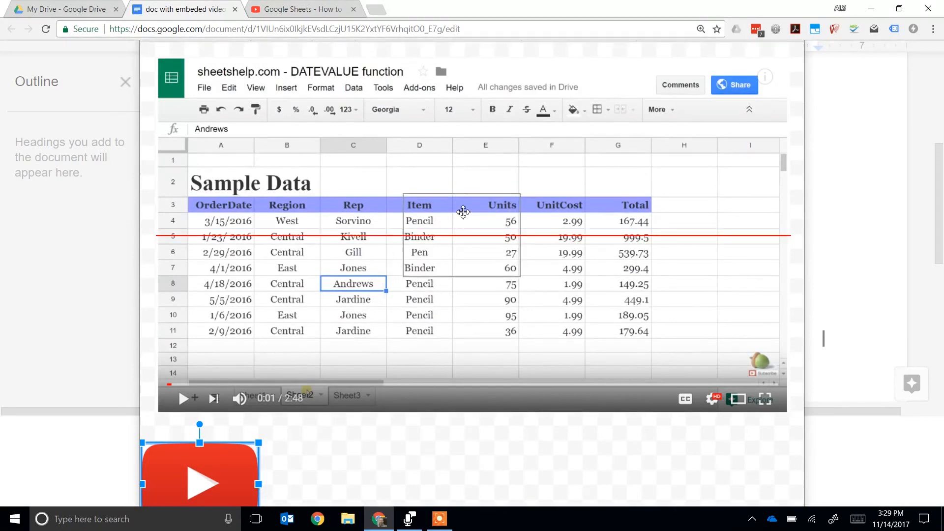
pyautogui.moveTo(198, 476); pyautogui.dragTo(473, 211)
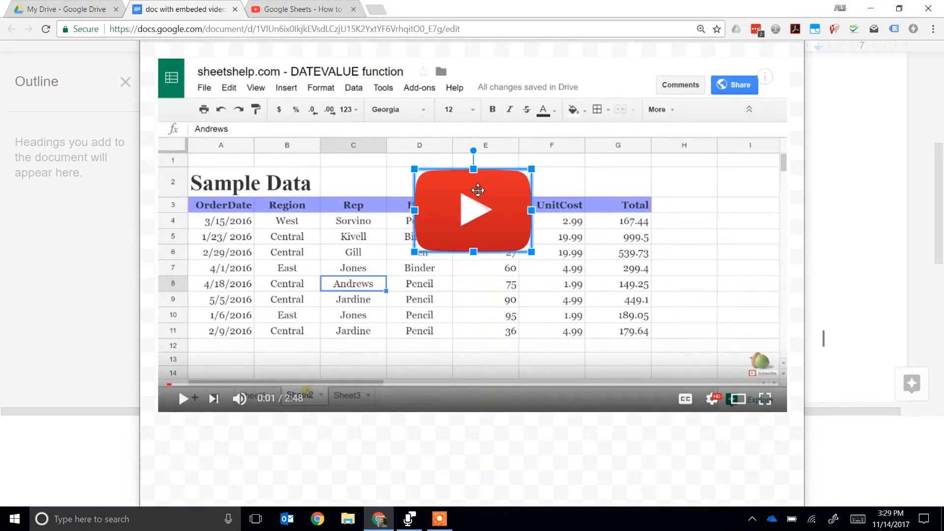
pyautogui.moveTo(411, 405)
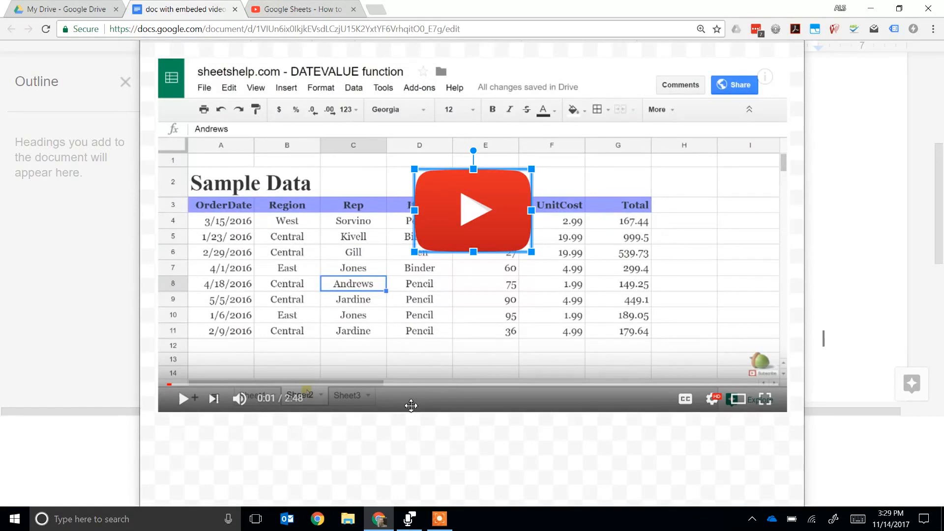
pyautogui.click(396, 430)
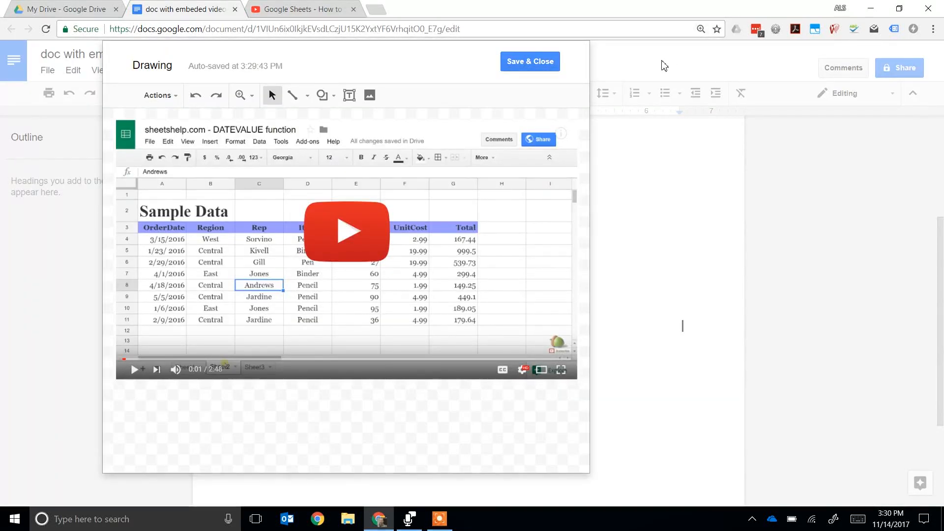
pyautogui.moveTo(530, 61)
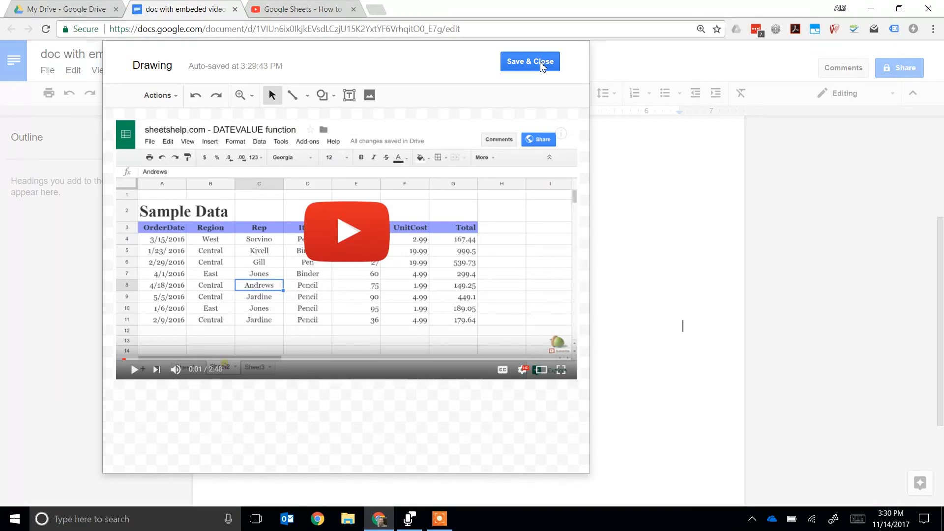
# Save and close the drawing so the thumbnail appears under "Here's my video".
pyautogui.click(529, 61)
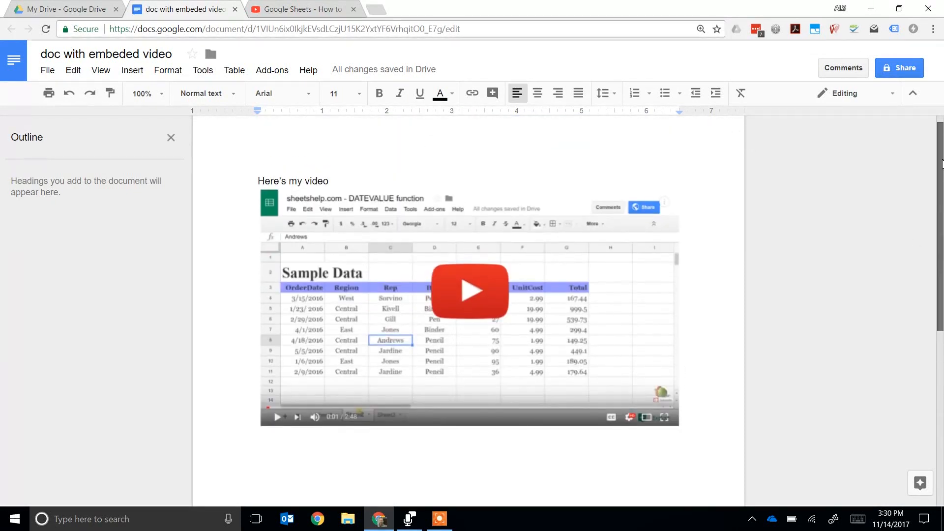
pyautogui.click(470, 307)
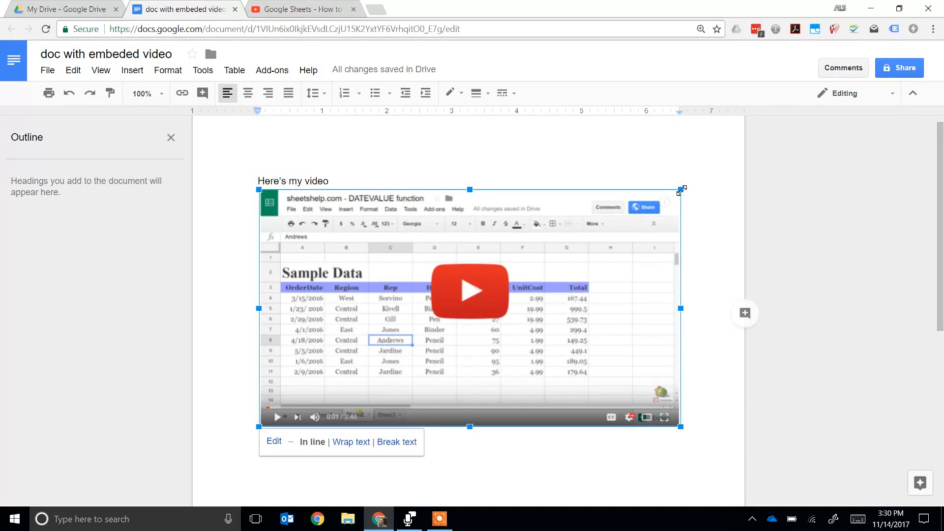
# Drag a corner handle inward to shrink the thumbnail drawing.
pyautogui.moveTo(681, 426); pyautogui.dragTo(547, 353)
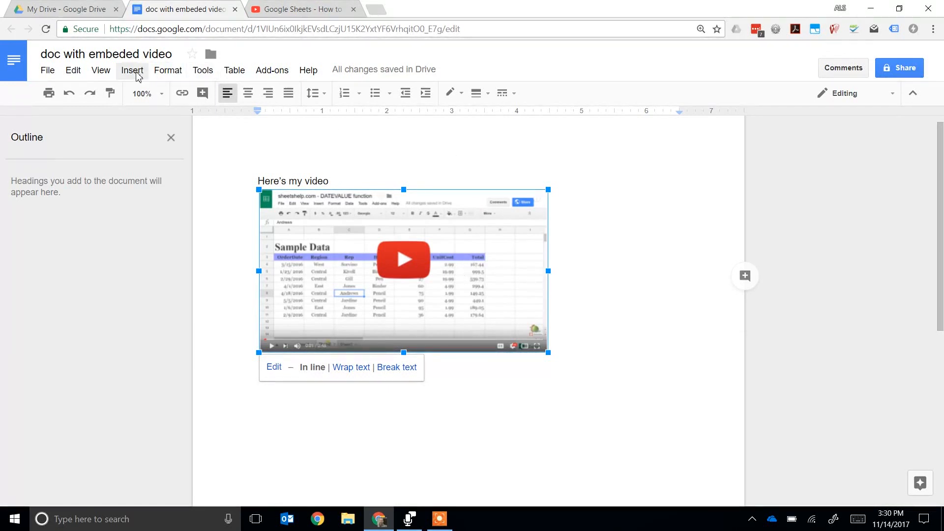
pyautogui.click(131, 69)
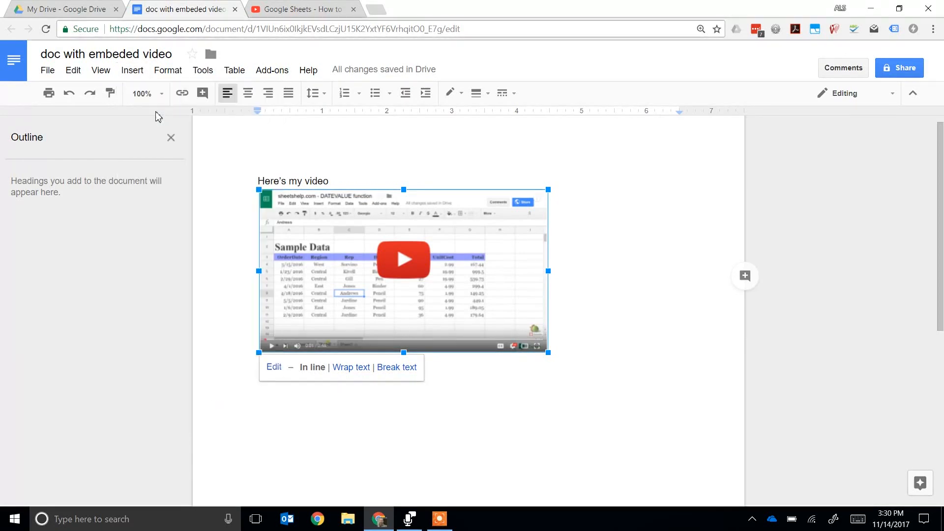
# Start a link on the thumbnail, copy the video's youtu.be share link from YouTube and return.
pyautogui.click(274, 367)
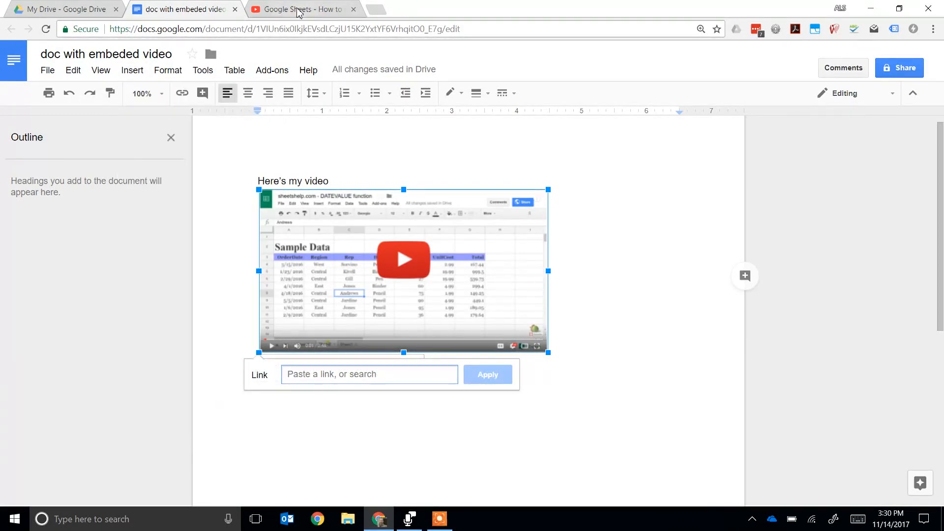
pyautogui.click(303, 9)
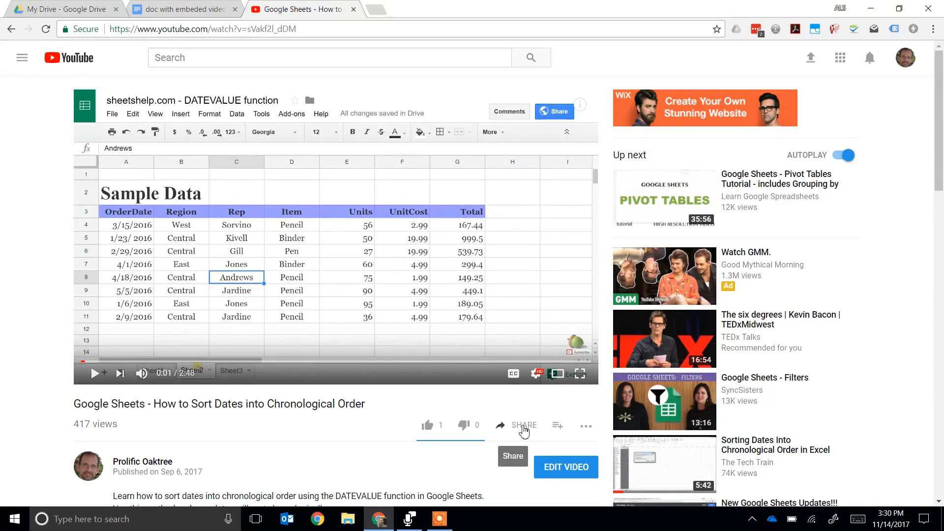
pyautogui.click(522, 426)
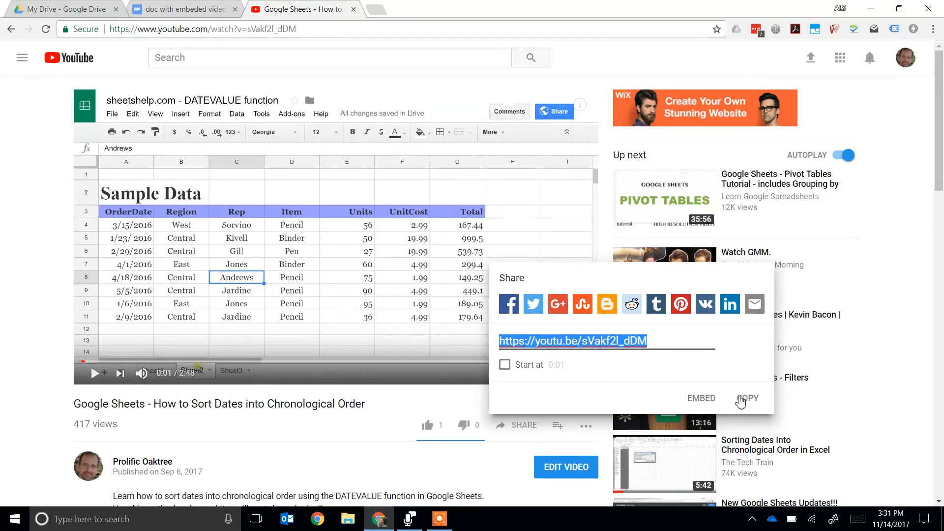
pyautogui.click(747, 398)
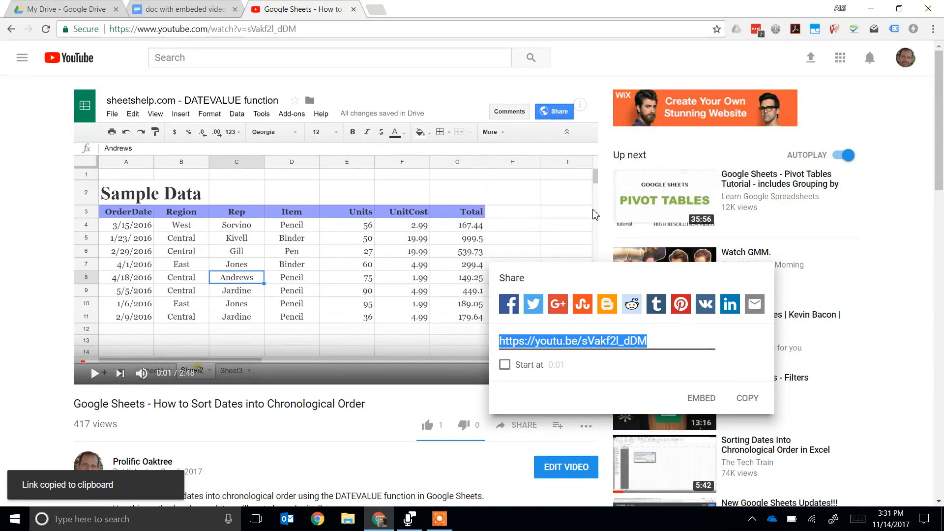
pyautogui.click(181, 9)
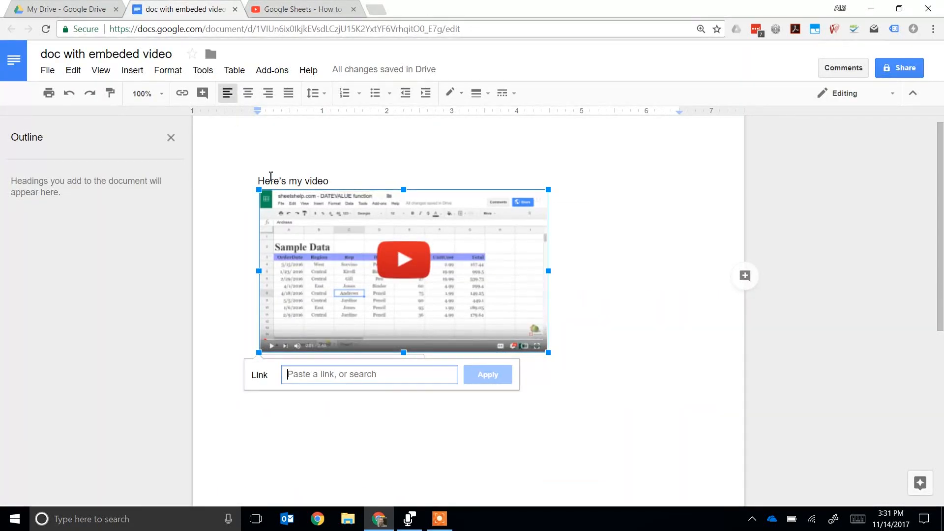
pyautogui.write('https://youtu.be/sVakf2l_dDM')
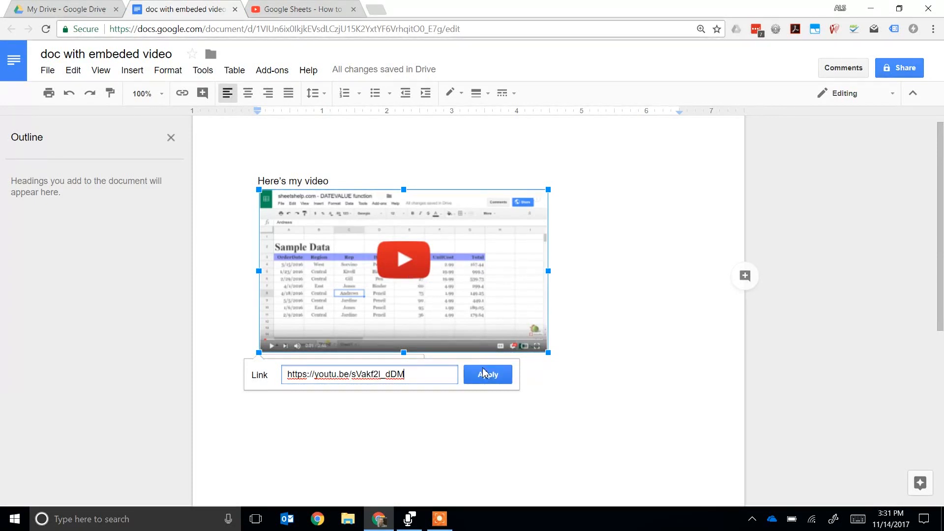
pyautogui.click(488, 373)
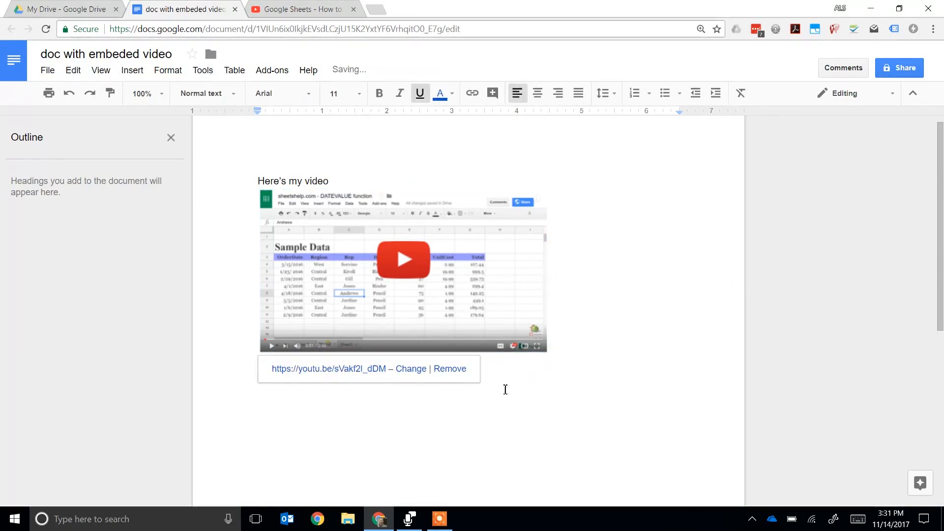
pyautogui.click(404, 271)
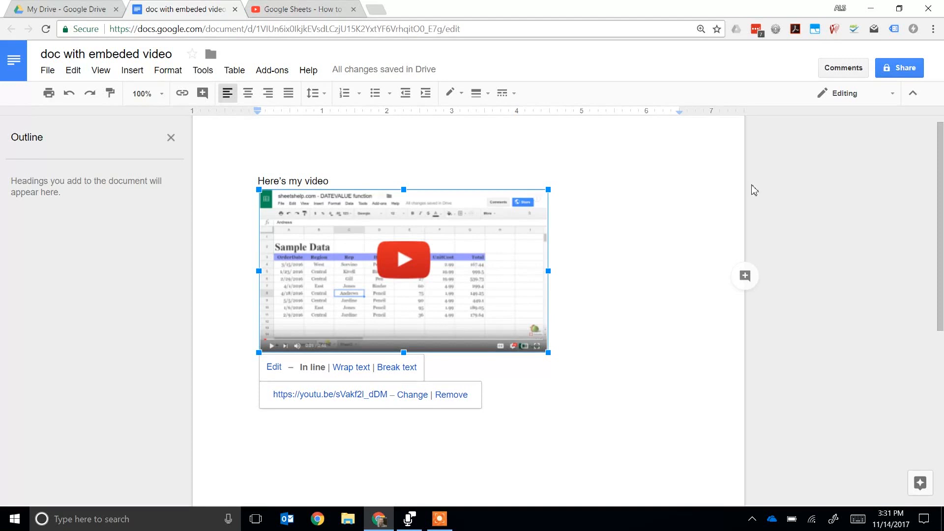
pyautogui.click(844, 93)
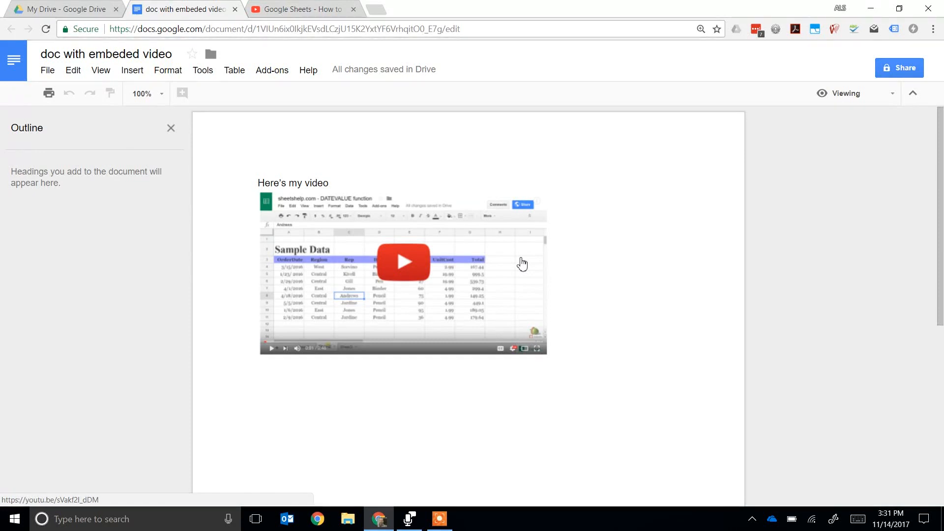
pyautogui.moveTo(468, 237)
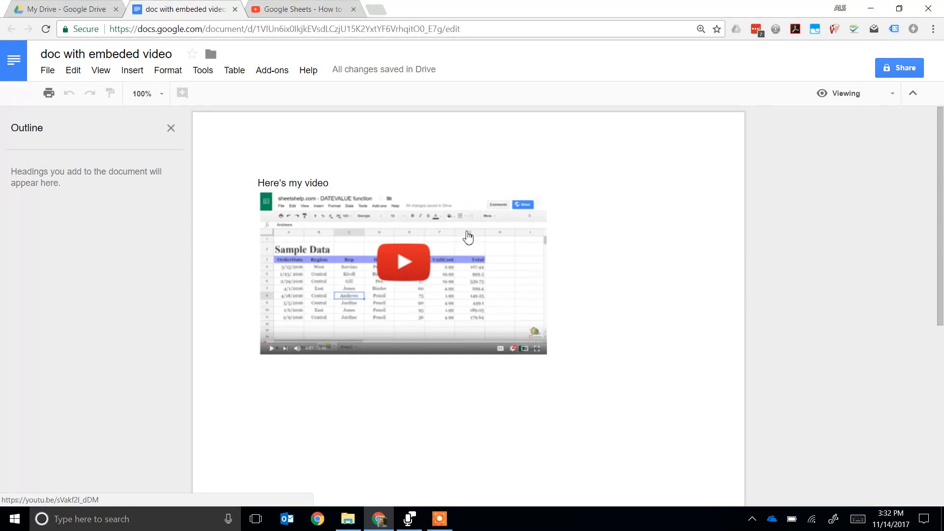
# Follow the thumbnail's link to the YouTube video, then close that video tab.
pyautogui.click(403, 261)
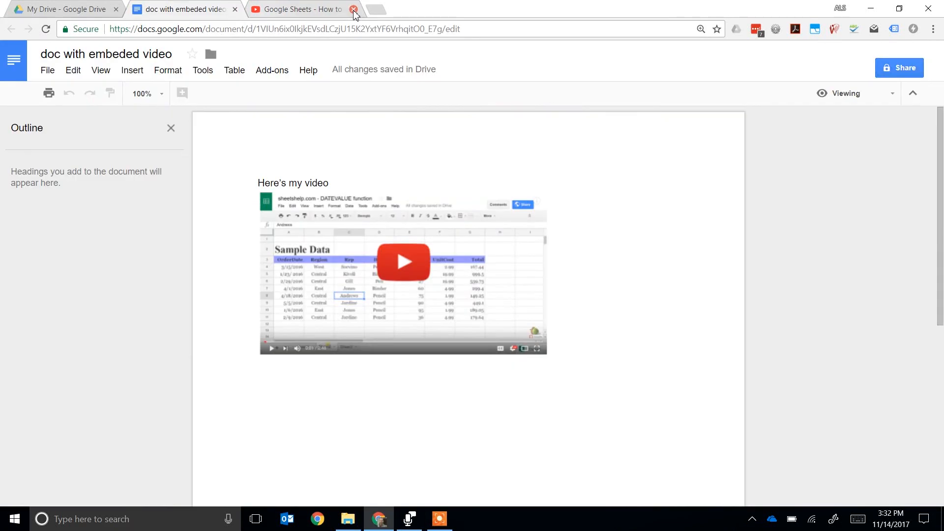
pyautogui.click(354, 9)
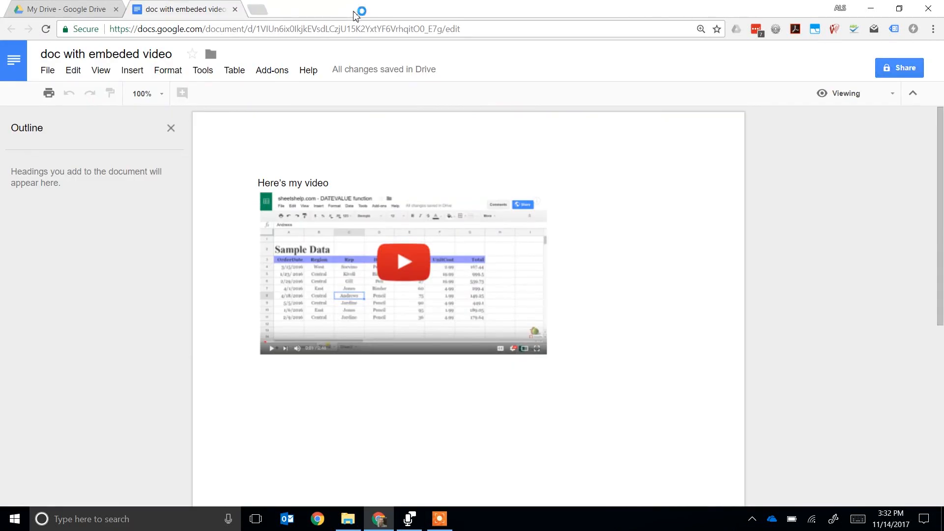